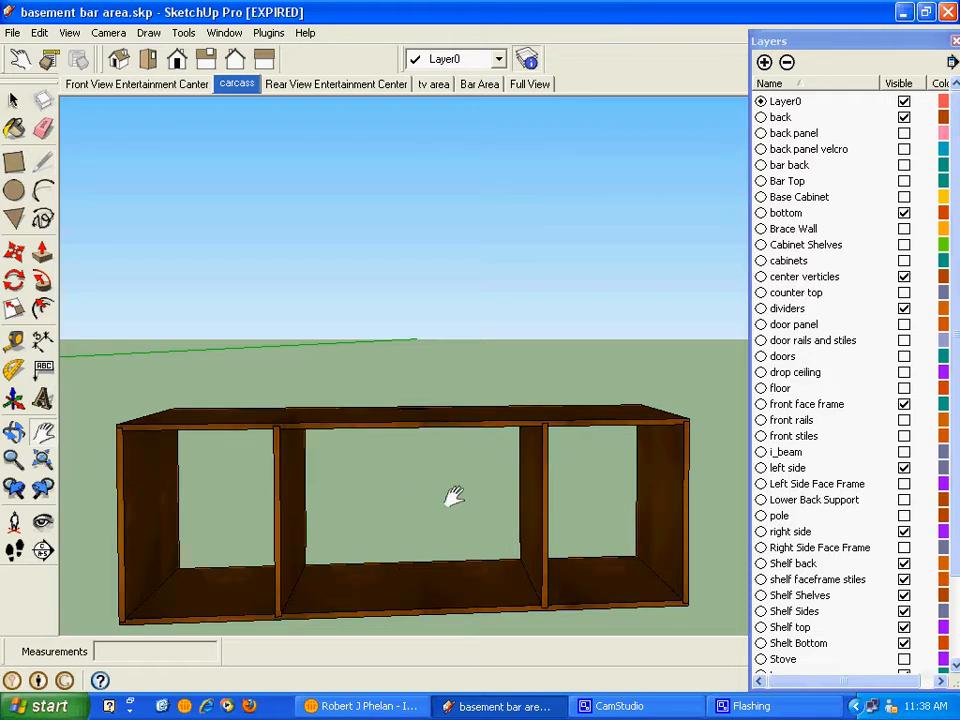
mouse_move(484, 510)
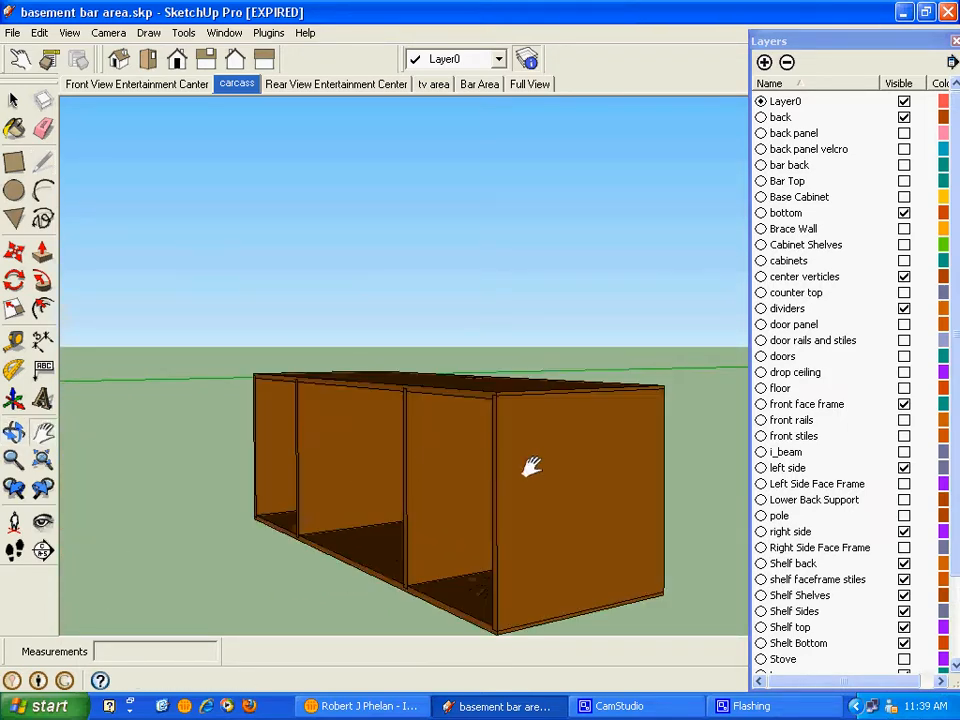
Make the Lower Back Support and Upper Back Support layers visible across the cabinet's back
left_click_drag(530, 464, 428, 448)
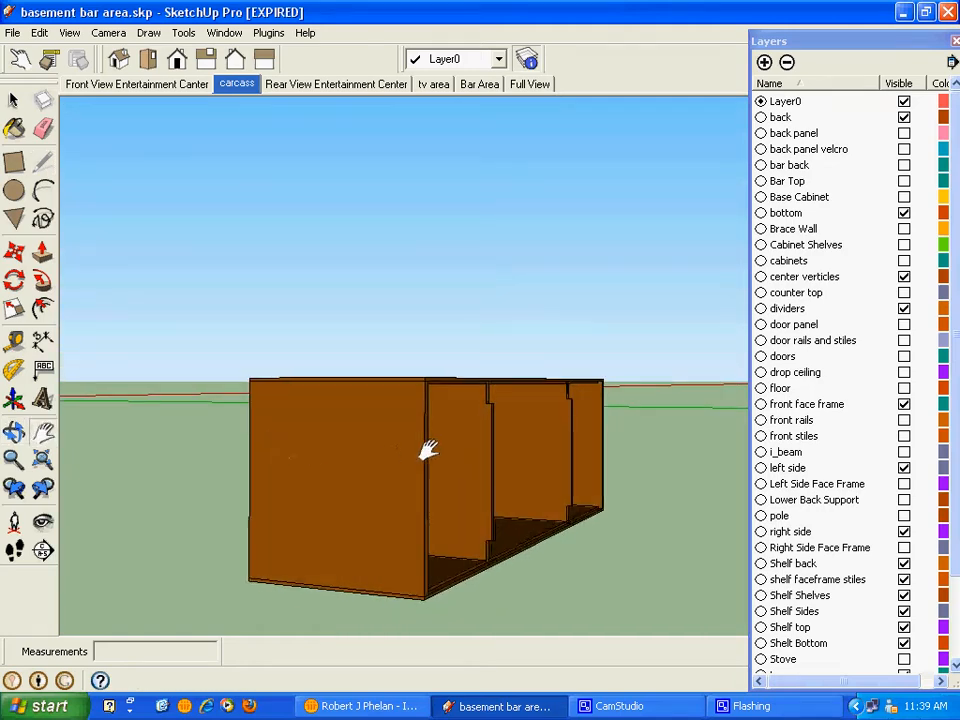
left_click_drag(430, 450, 400, 480)
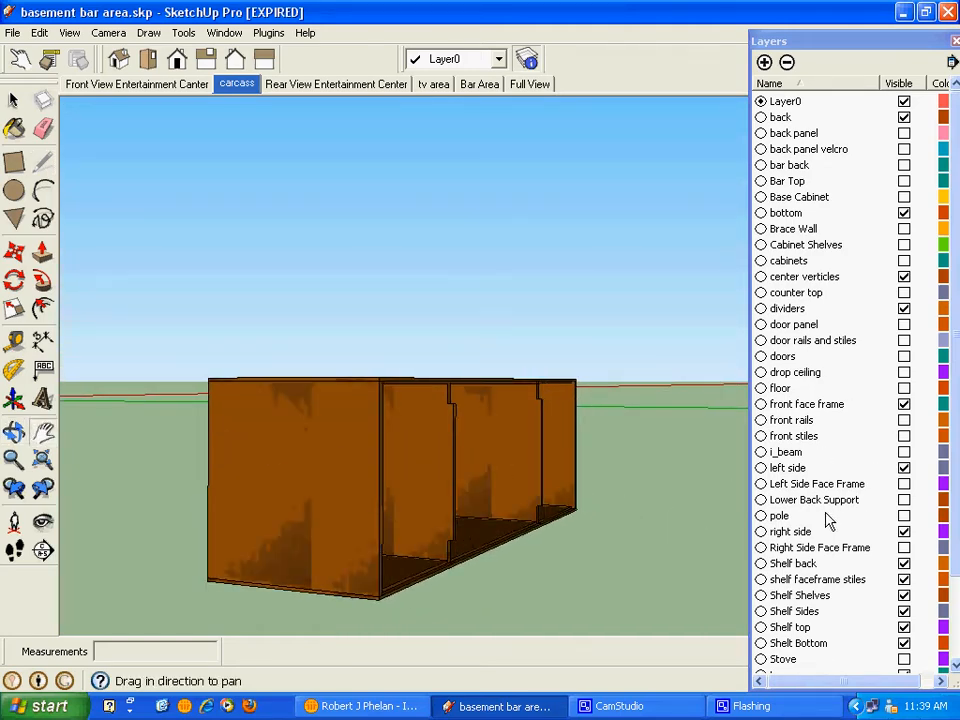
left_click(904, 500)
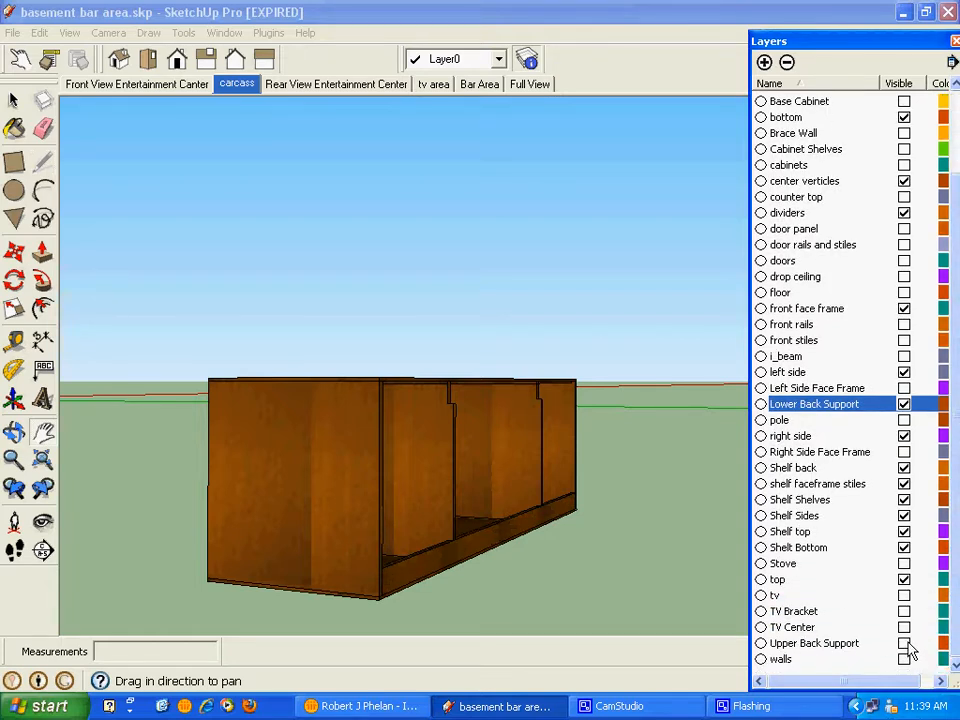
left_click(900, 644)
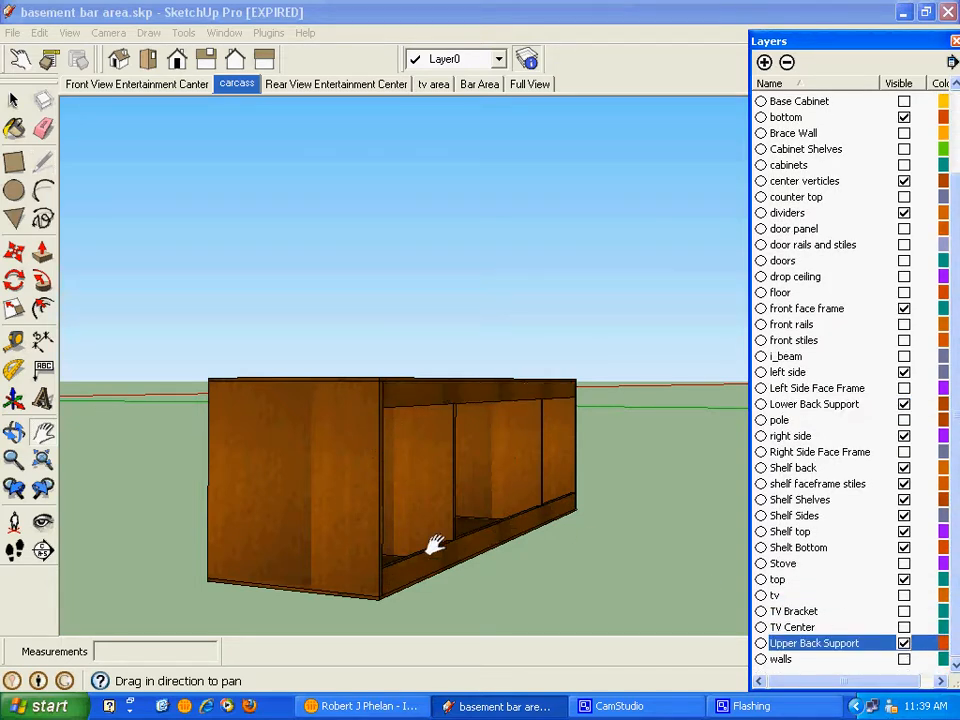
left_click_drag(436, 544, 370, 404)
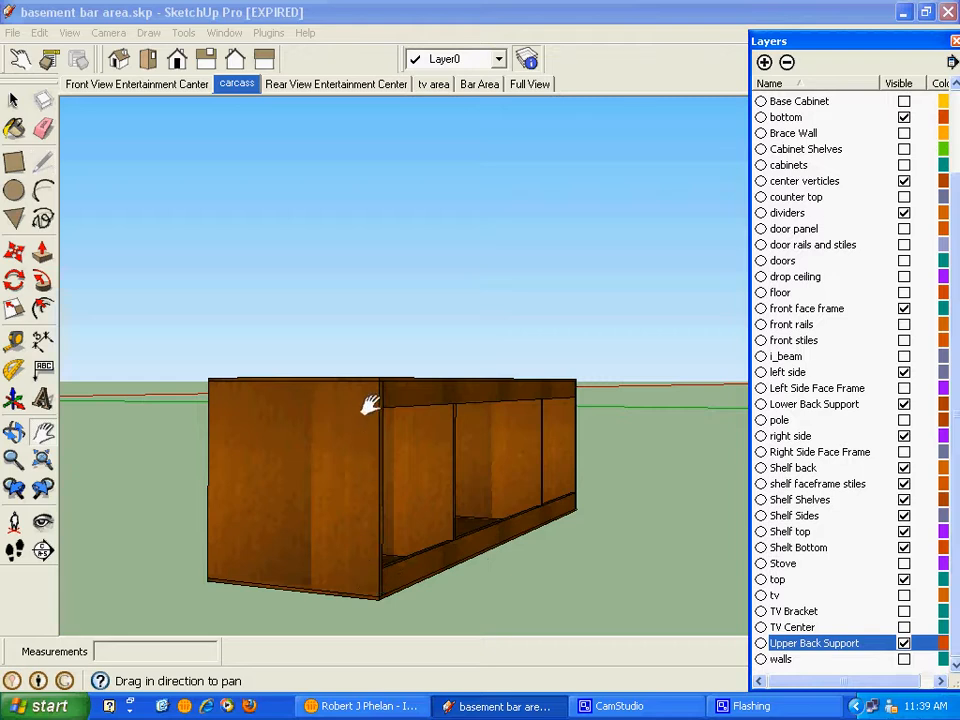
mouse_move(370, 416)
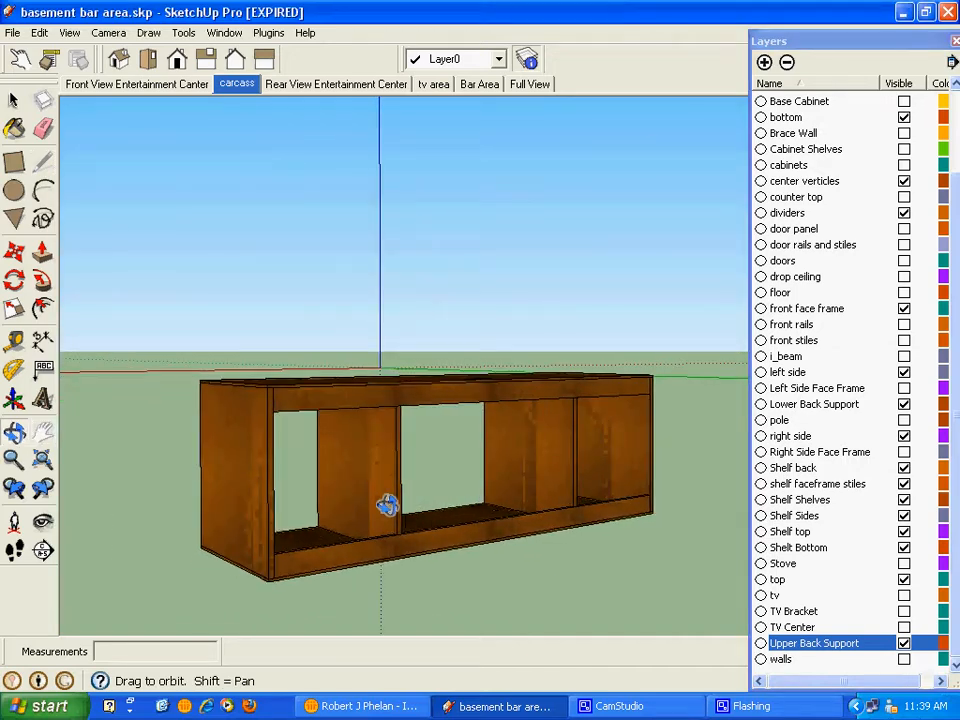
Make the Left Side Face Frame layer visible and inspect the cabinet front from above
left_click_drag(388, 504, 564, 480)
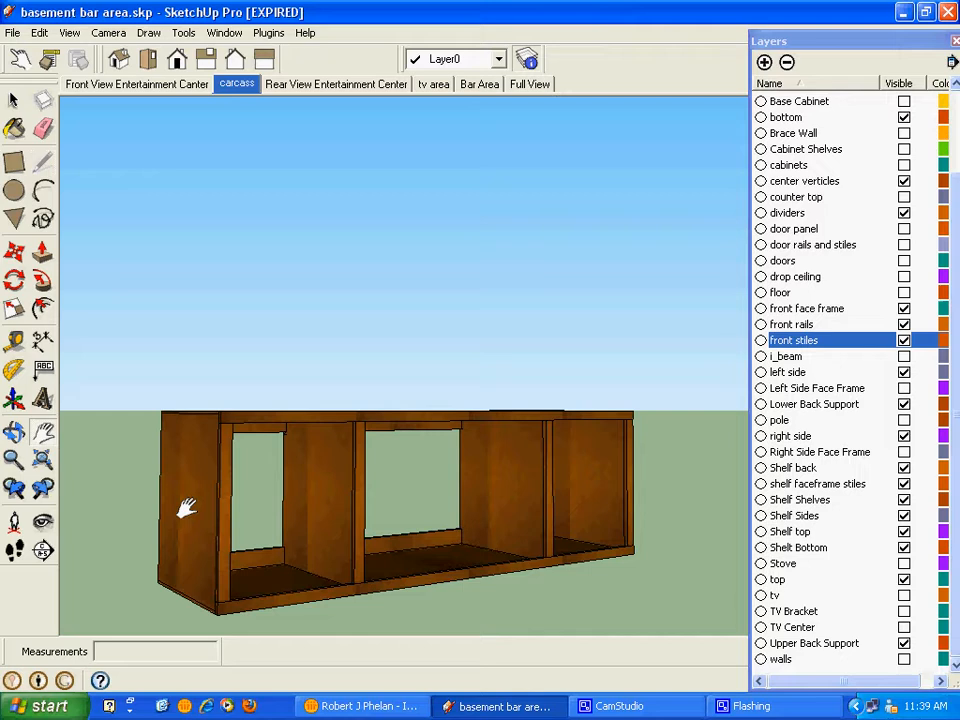
mouse_move(682, 492)
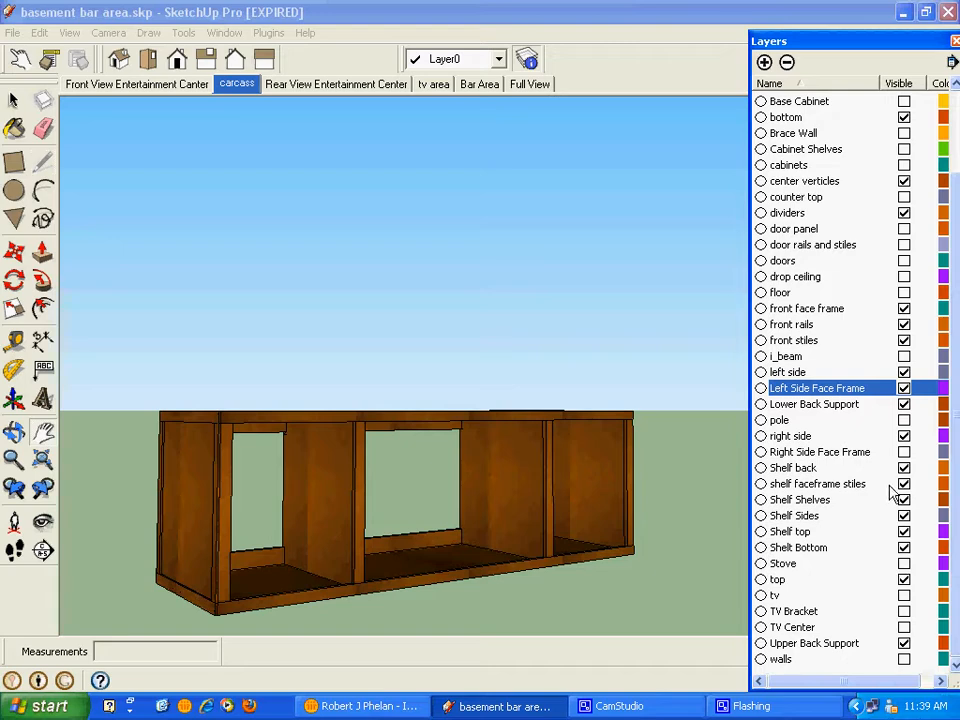
left_click(818, 452)
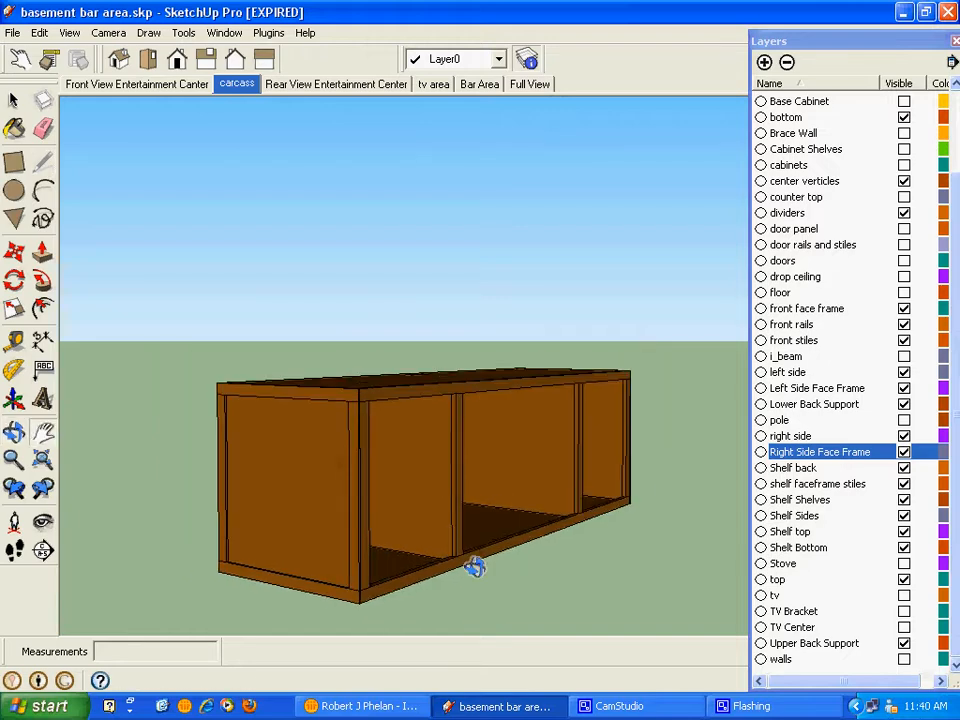
left_click_drag(476, 564, 432, 564)
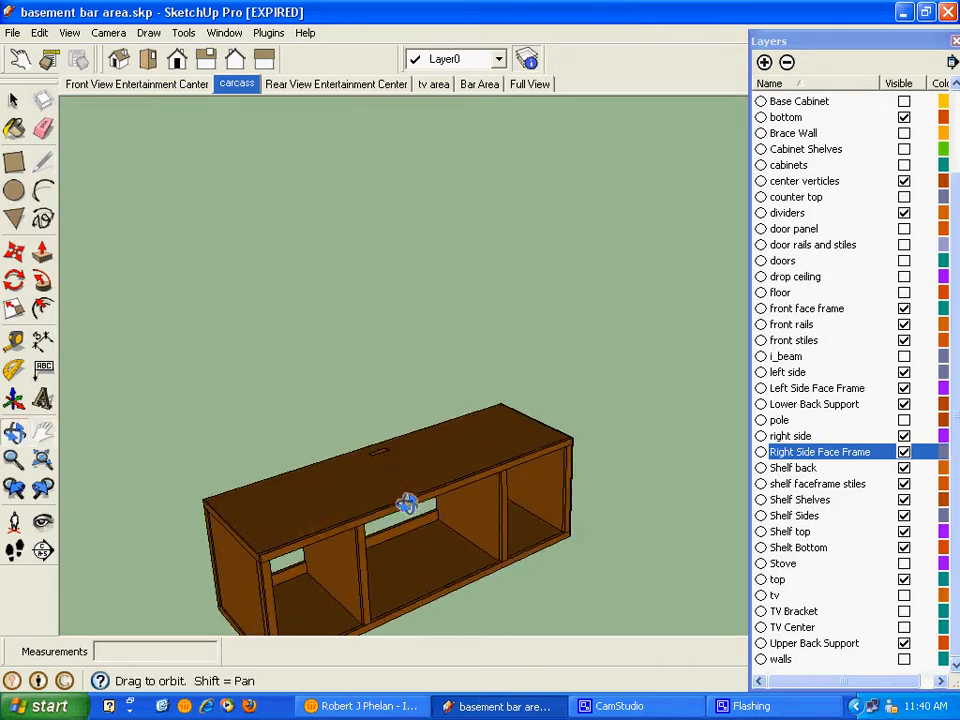
Make the TV Bracket layer visible and inspect the bracket from several angles
left_click_drag(408, 504, 316, 480)
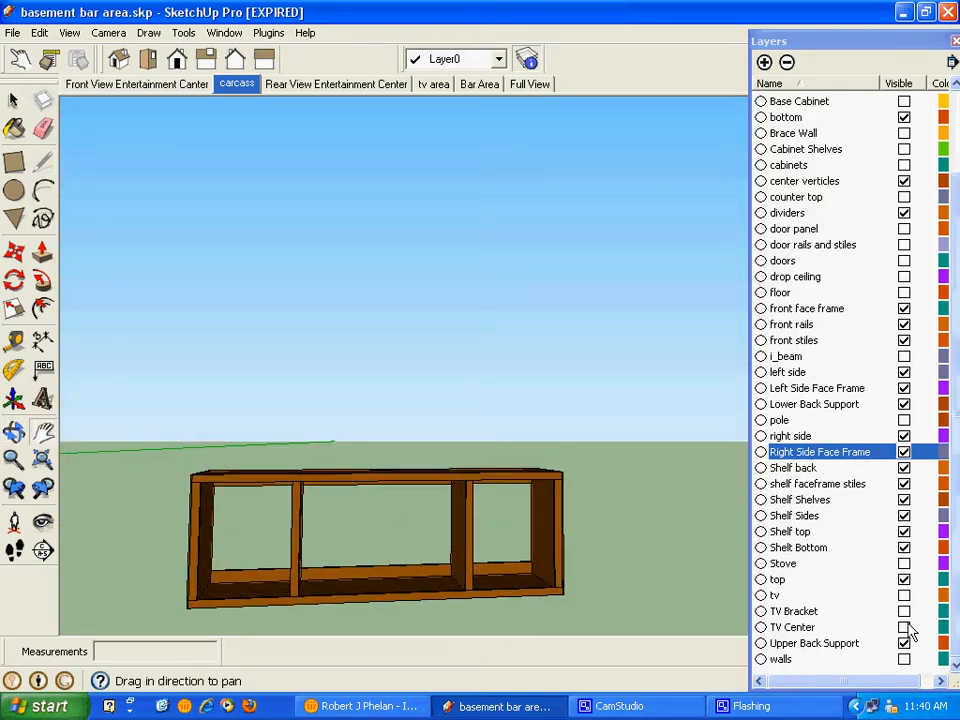
left_click(900, 612)
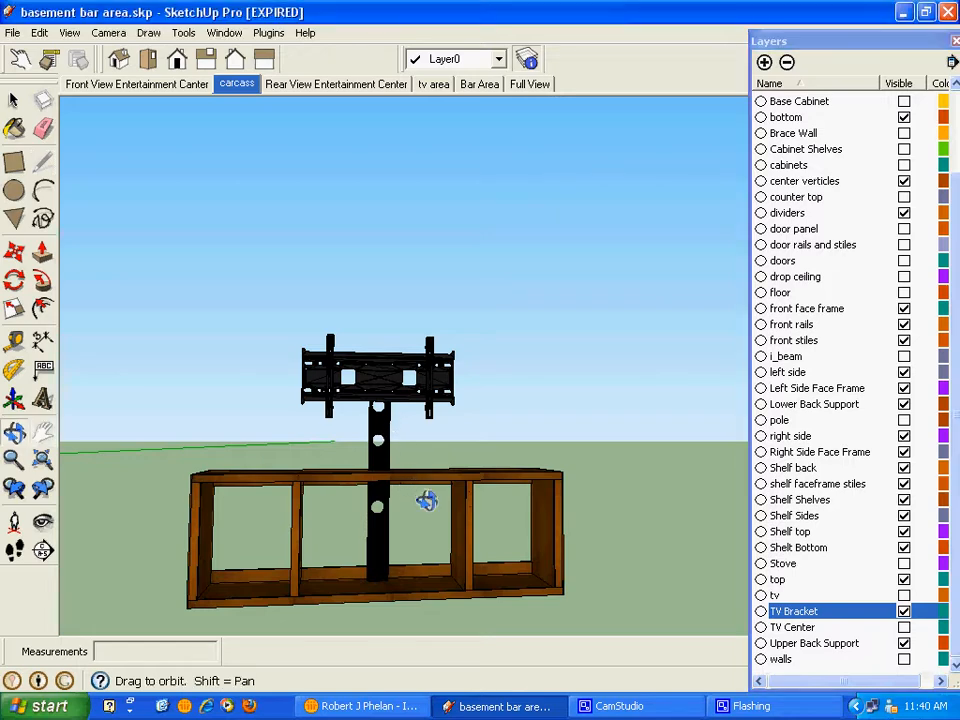
left_click_drag(426, 500, 264, 488)
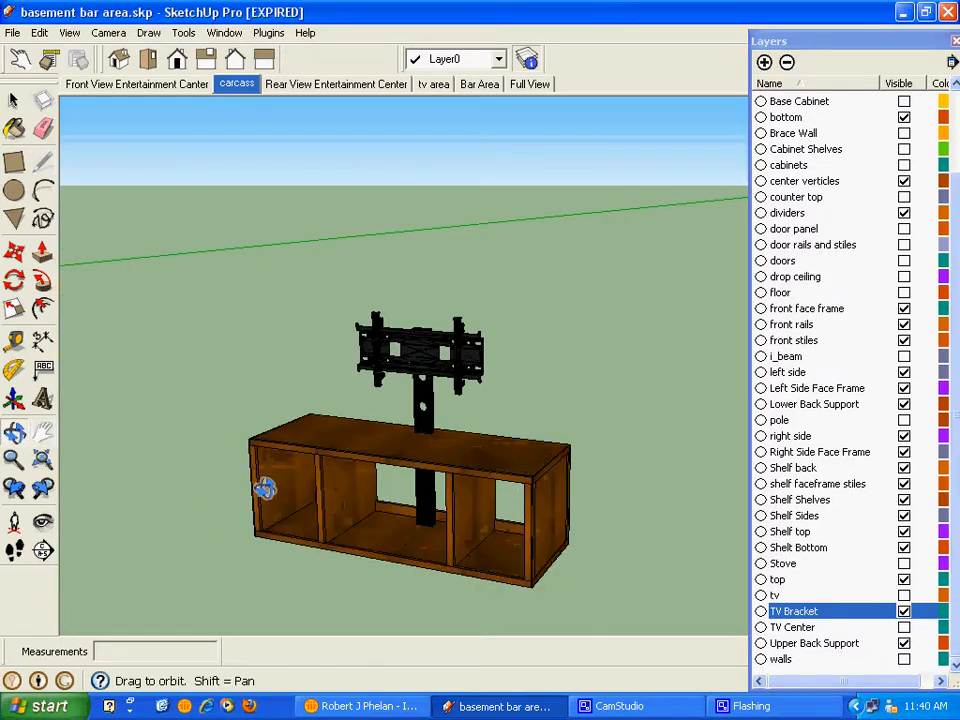
left_click_drag(268, 488, 198, 460)
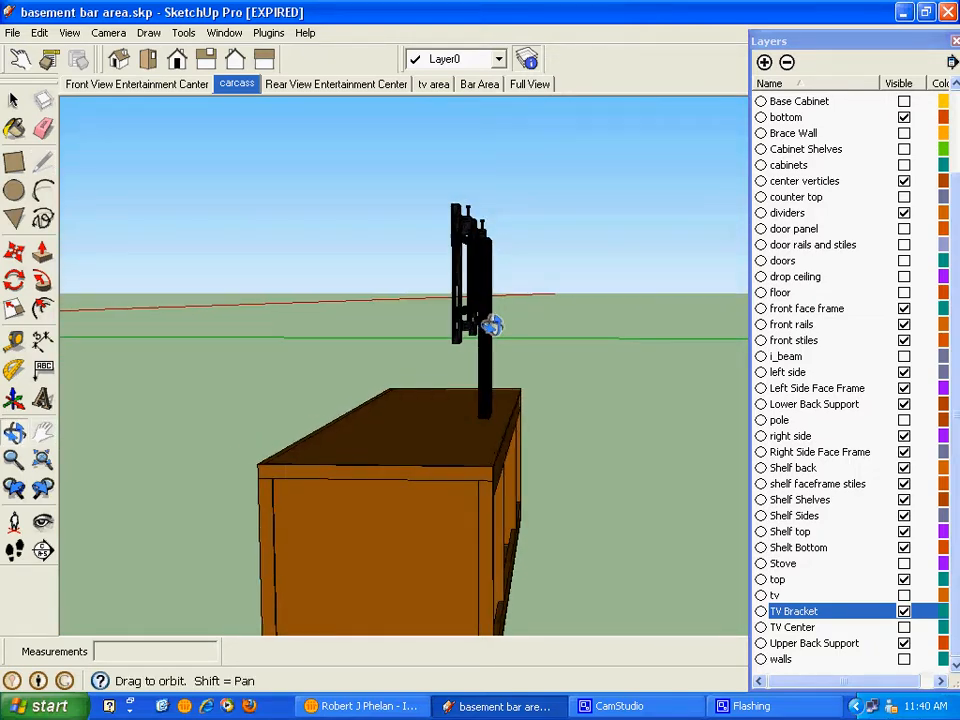
left_click_drag(490, 324, 504, 276)
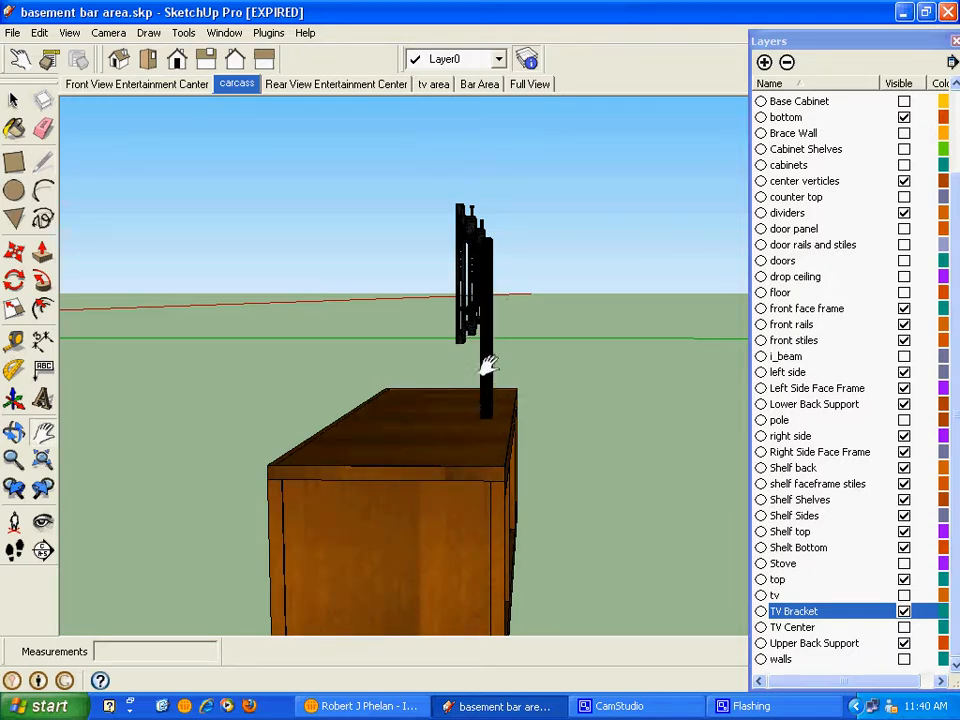
mouse_move(490, 456)
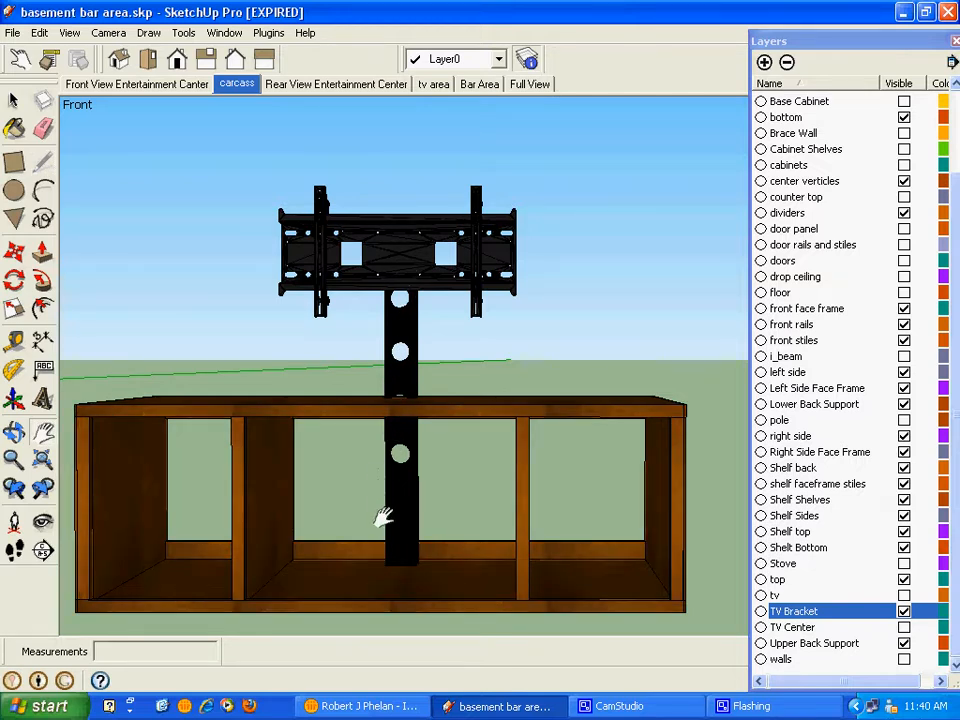
mouse_move(400, 518)
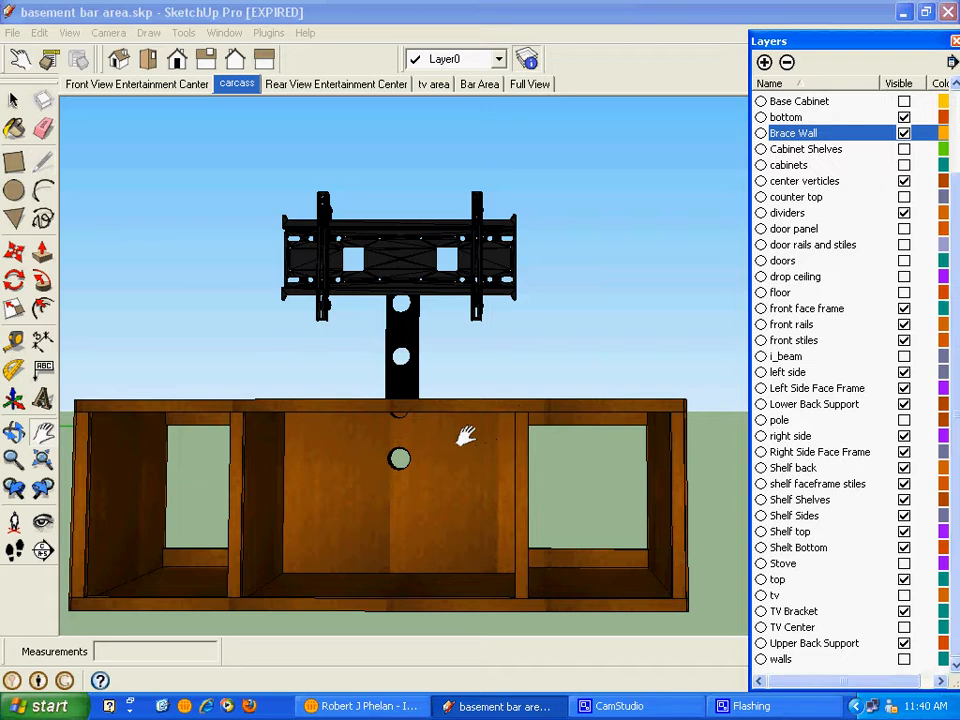
mouse_move(300, 432)
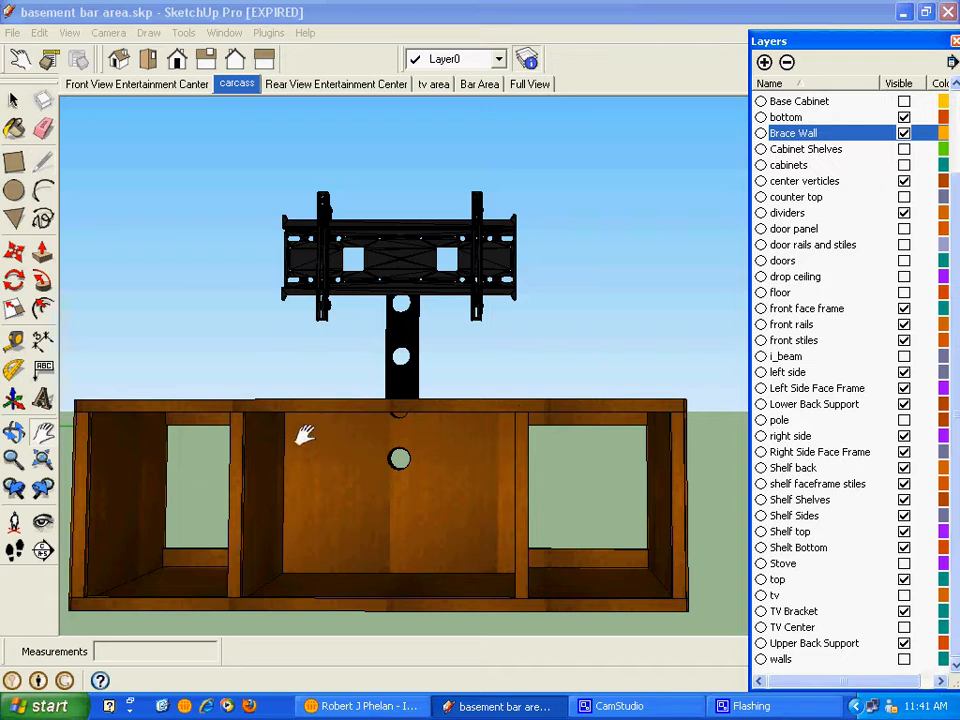
mouse_move(264, 592)
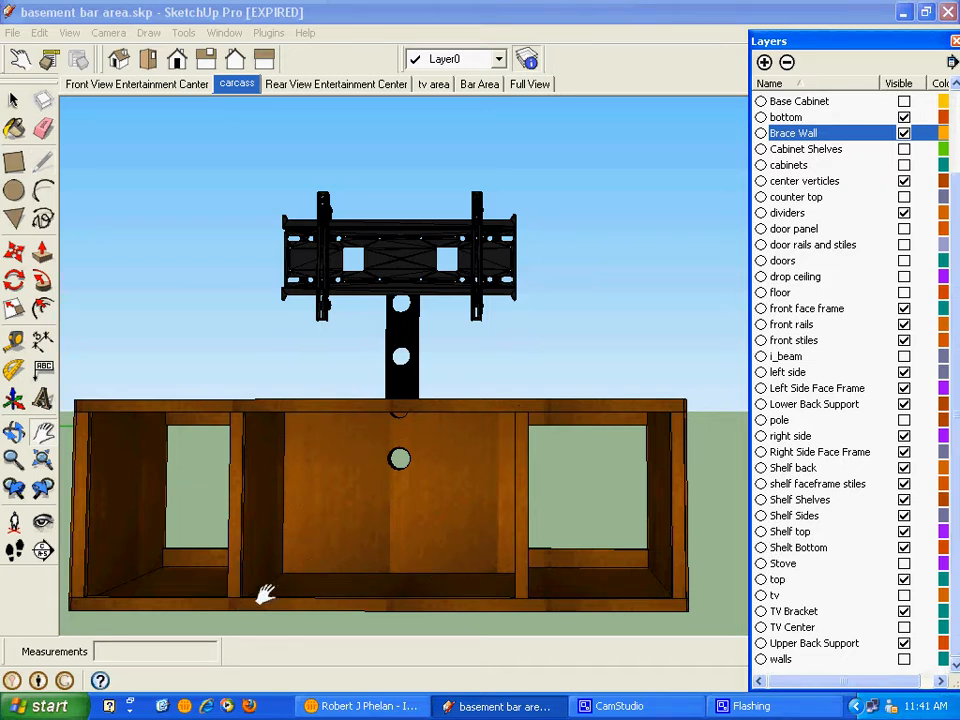
mouse_move(316, 588)
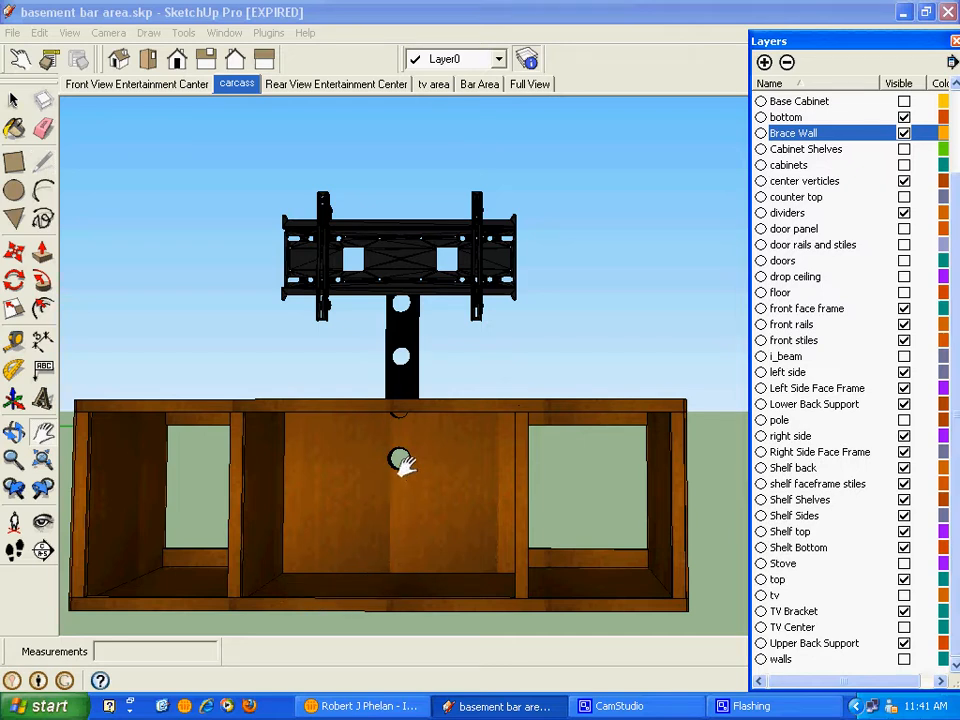
mouse_move(400, 454)
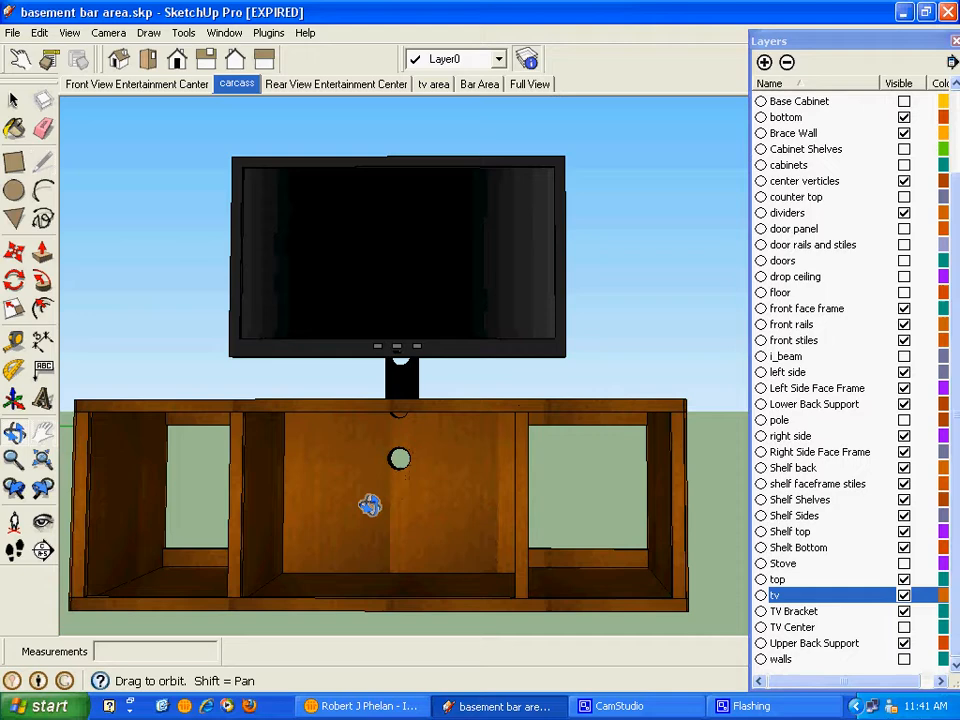
Orbit the view around the TV sitting above the cabinet
left_click_drag(370, 504, 596, 544)
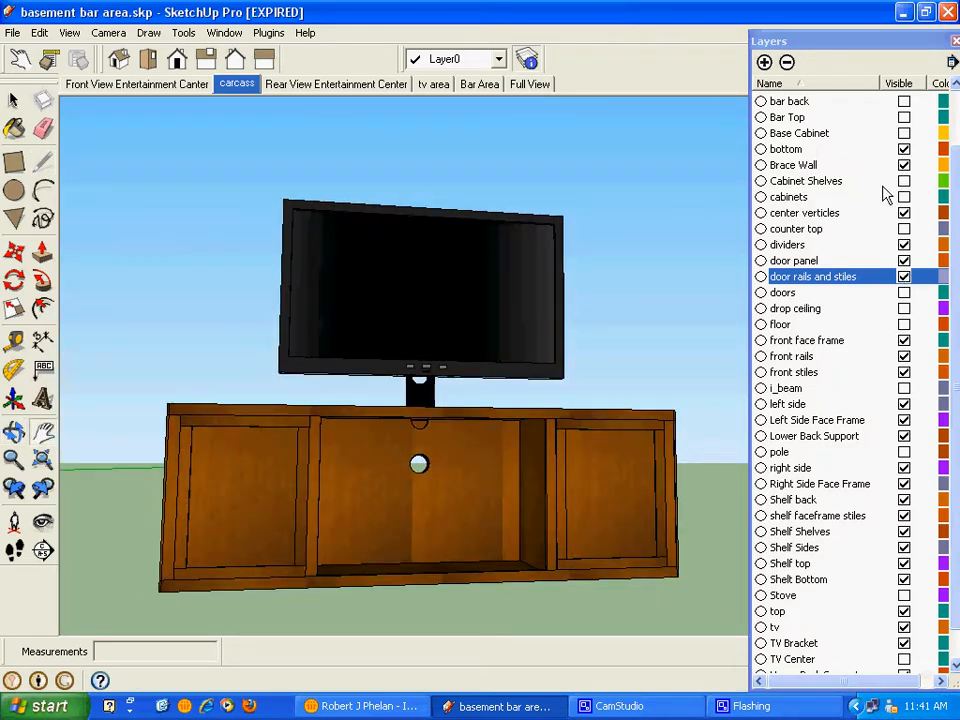
Show the Cabinet Shelves and door panels while hiding the door rails and stiles
left_click(898, 180)
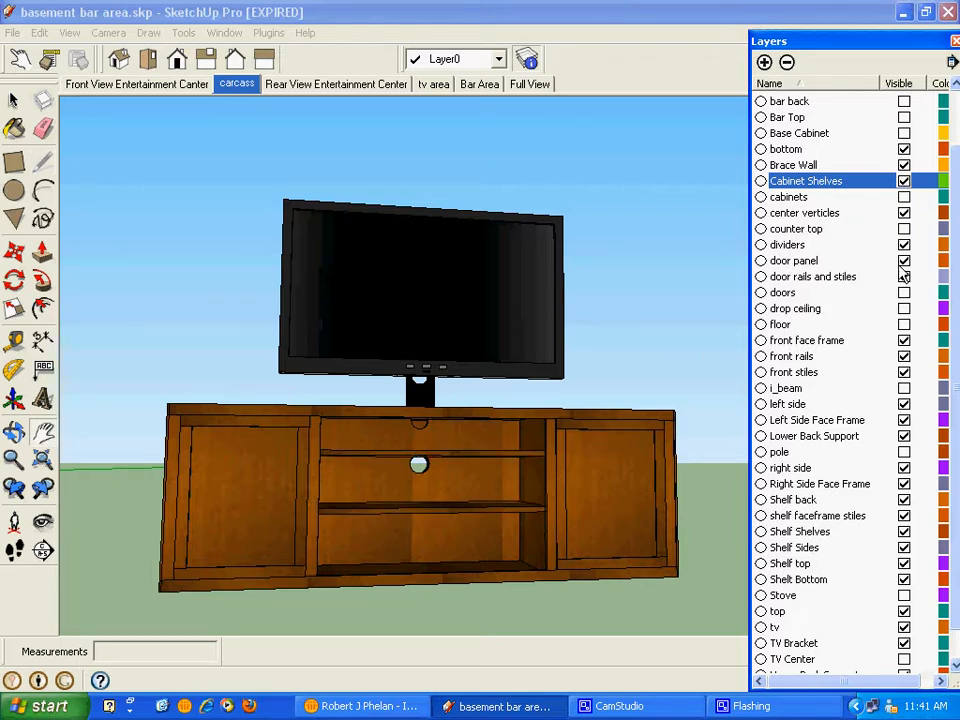
left_click(900, 276)
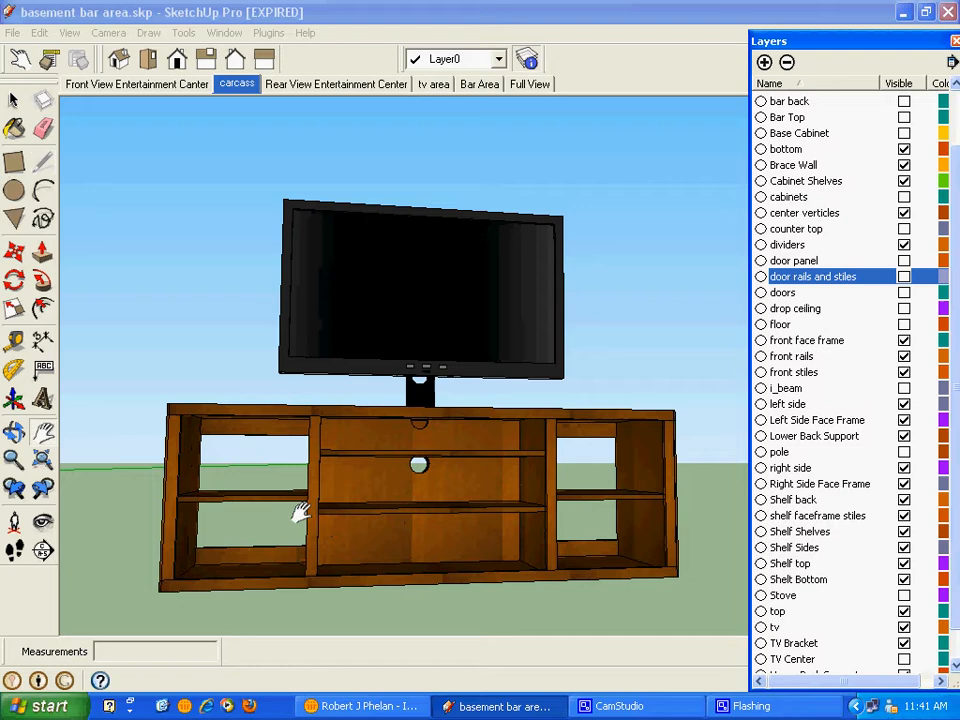
mouse_move(270, 508)
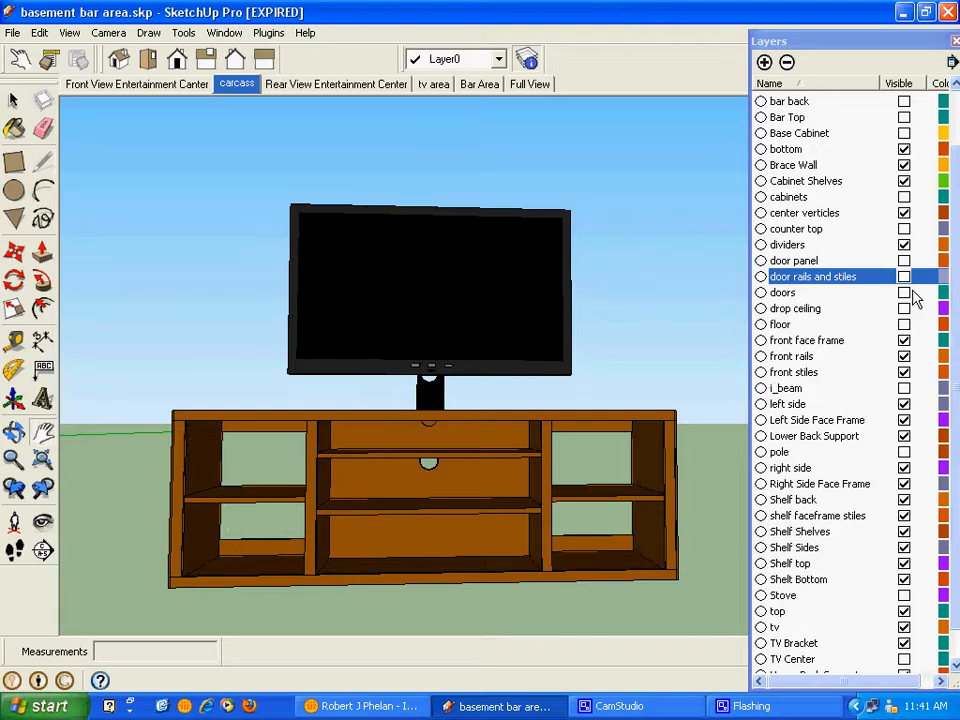
left_click(900, 260)
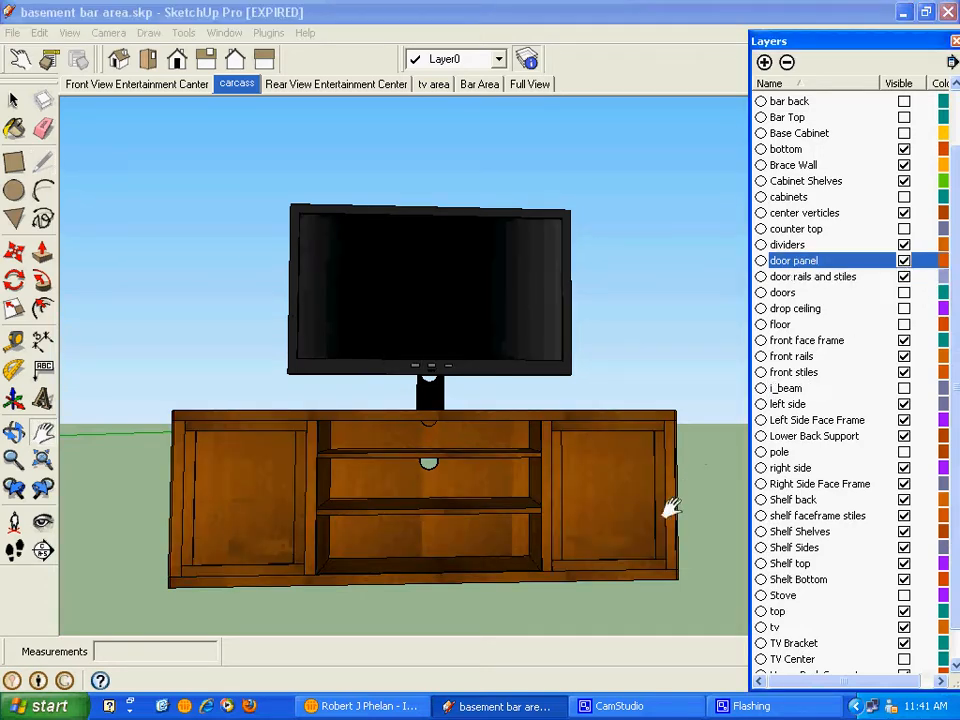
Orbit the model around to view the back of the cabinet
left_click_drag(670, 504, 230, 500)
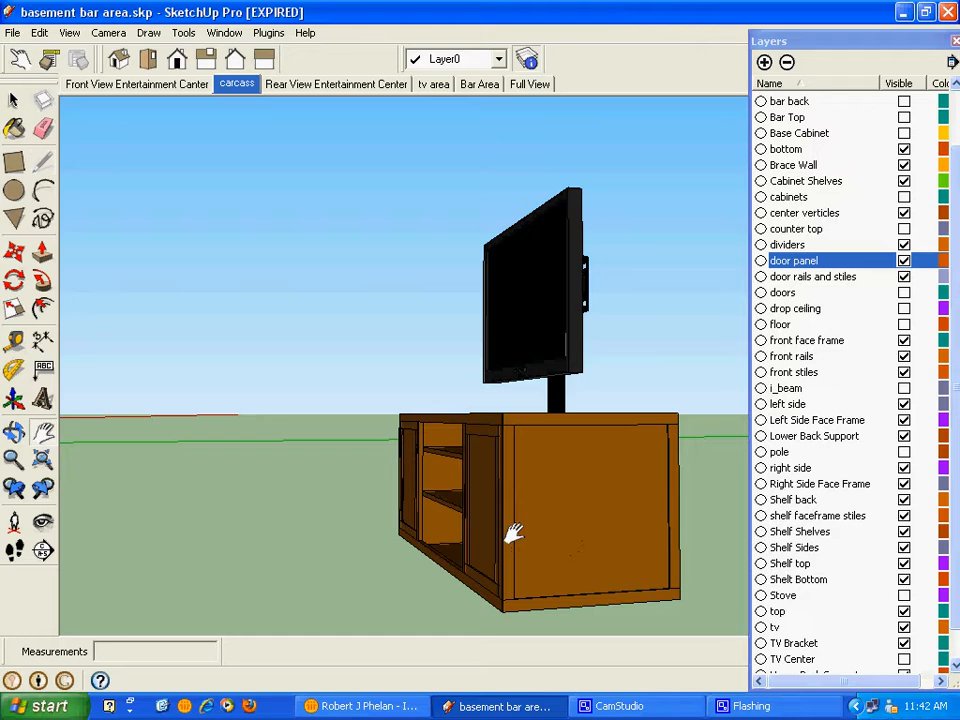
left_click_drag(516, 530, 716, 510)
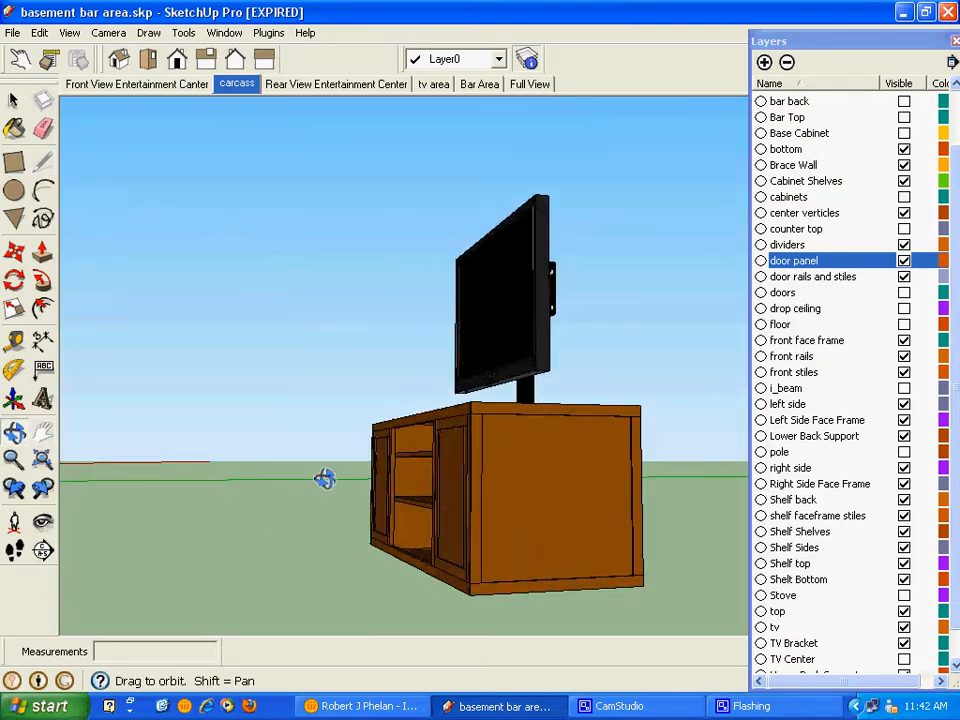
left_click_drag(324, 478, 532, 464)
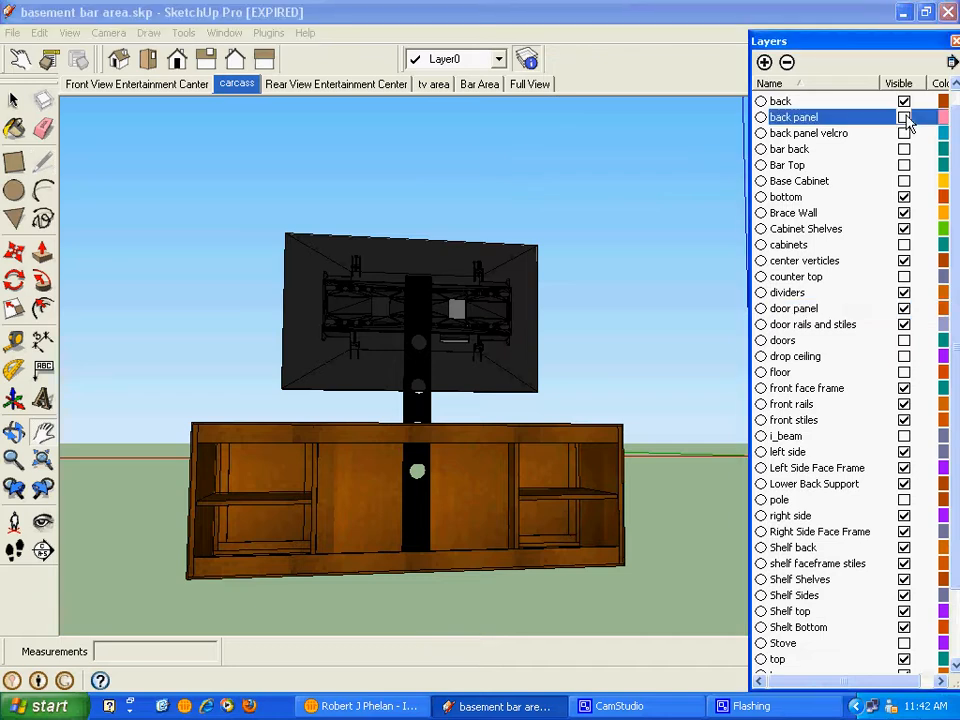
Make the back panel and back panel velcro layers visible
left_click(900, 116)
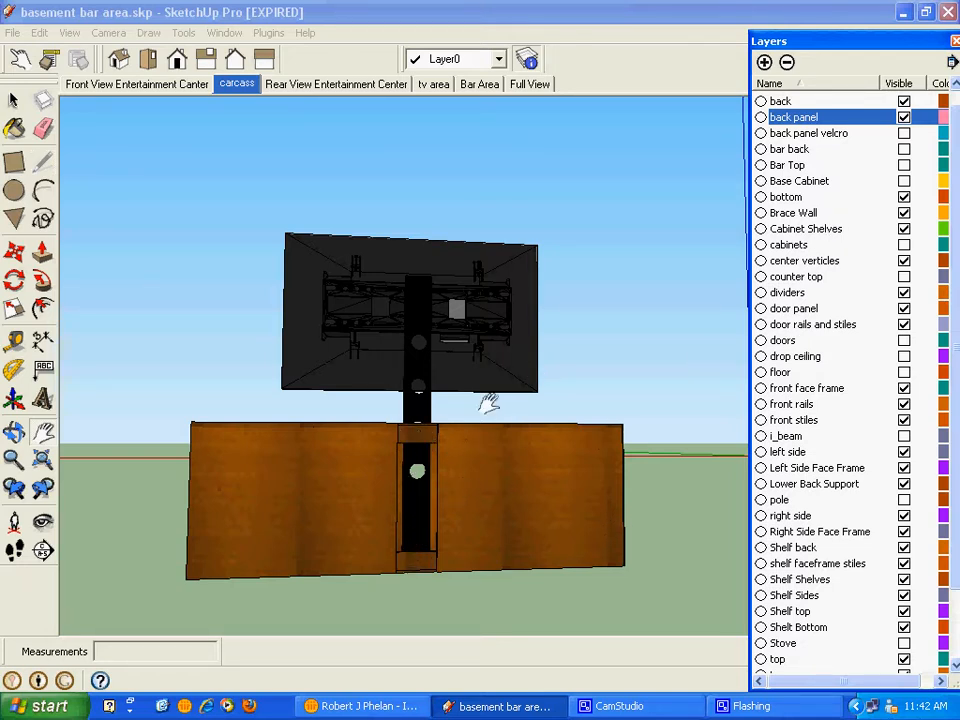
mouse_move(480, 418)
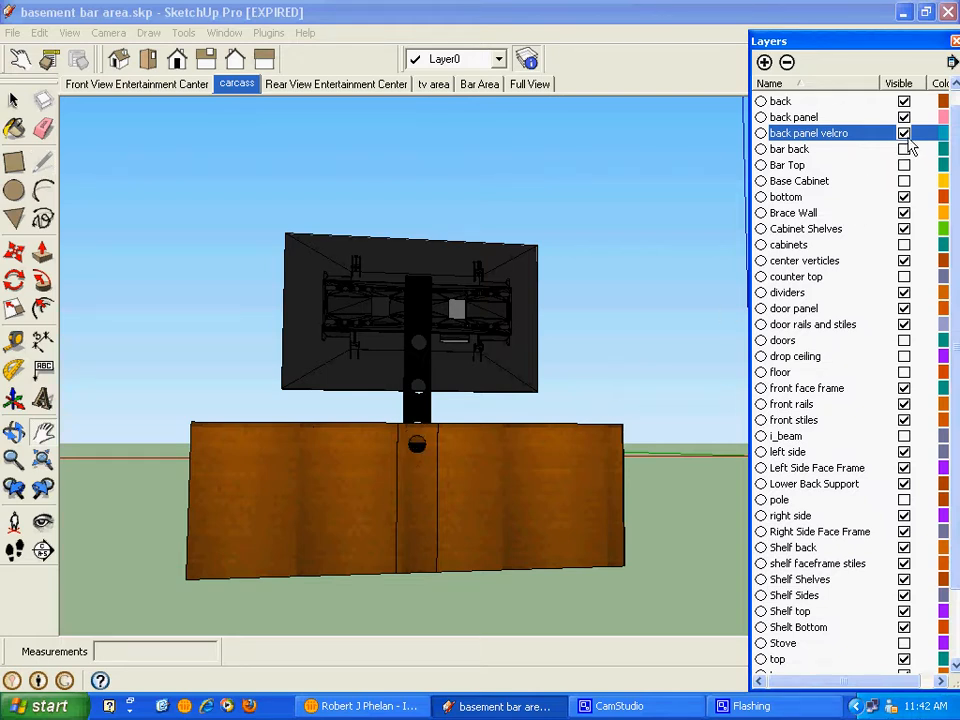
left_click(904, 132)
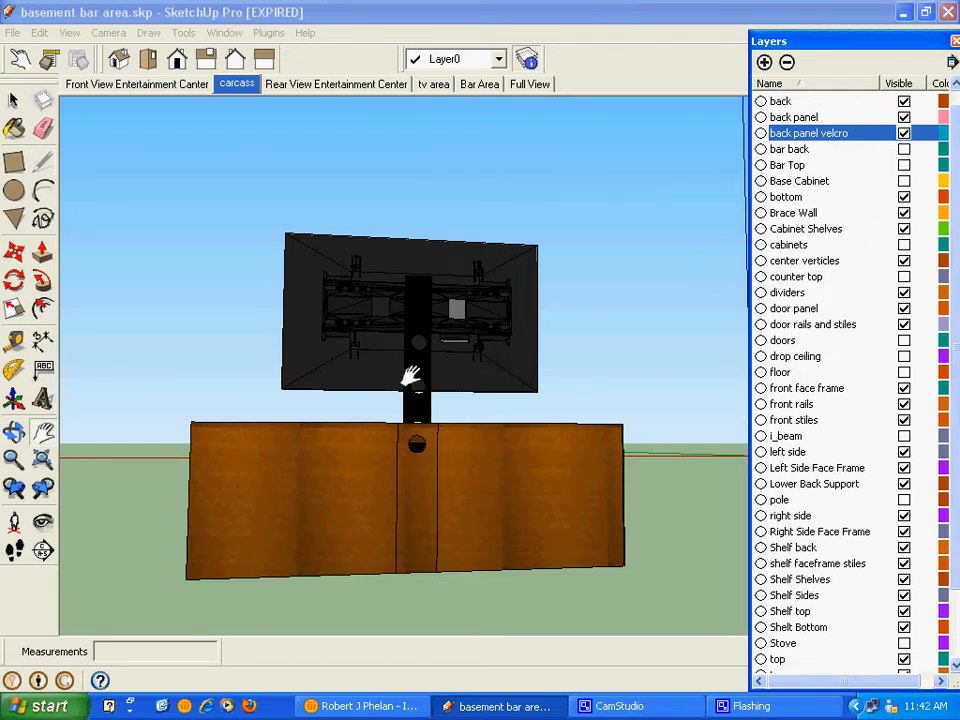
left_click_drag(416, 378, 480, 436)
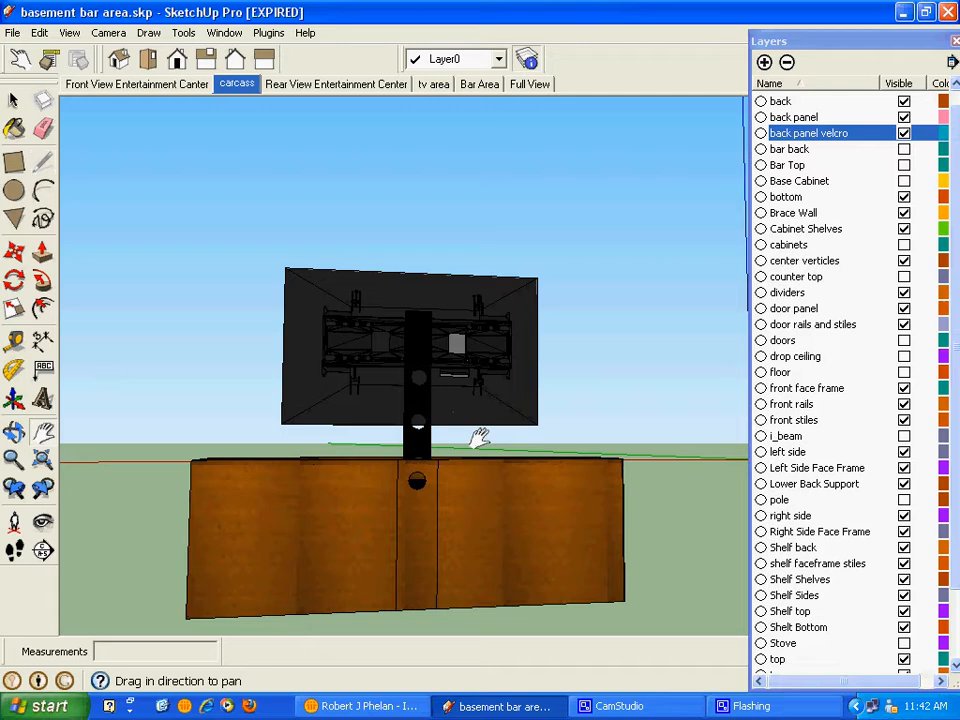
left_click_drag(480, 436, 556, 464)
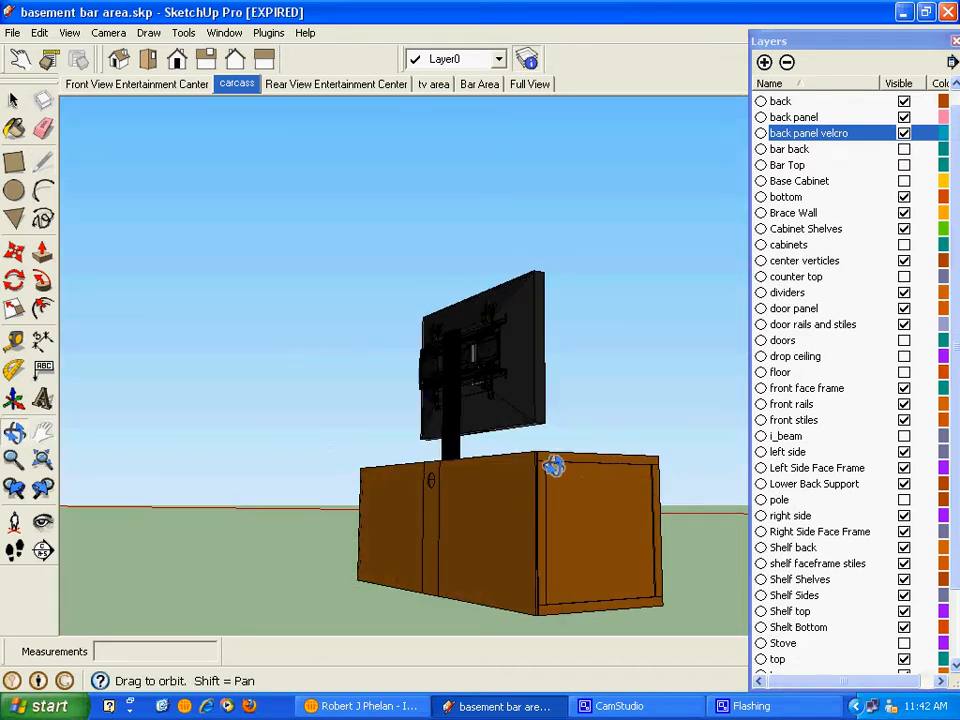
Orbit back to face the cabinet front and switch to the tv area scene
left_click_drag(556, 464, 338, 436)
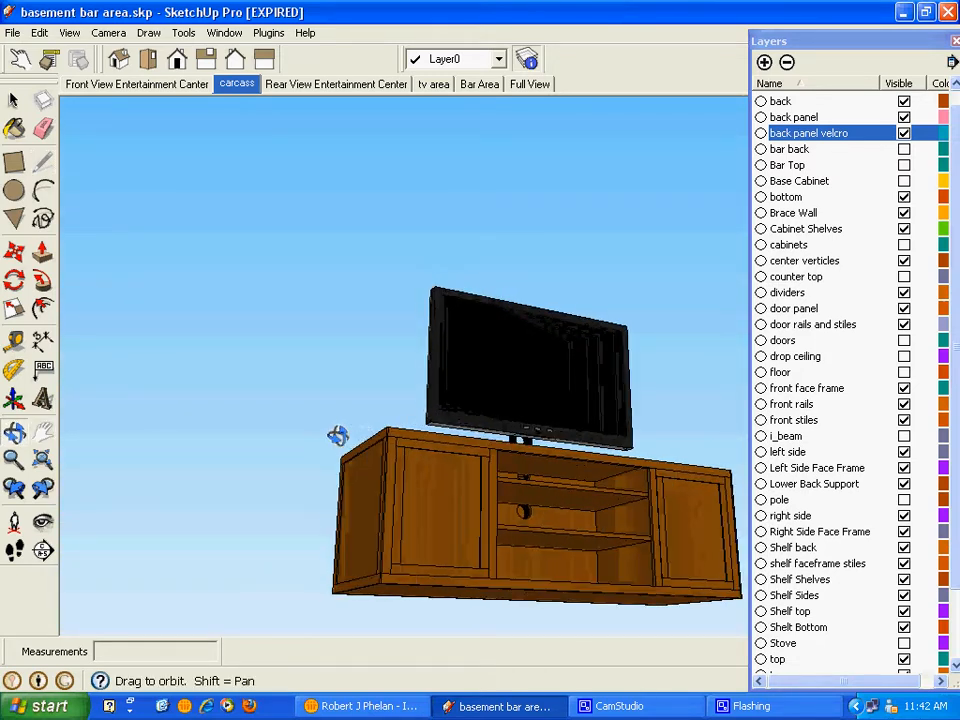
left_click_drag(338, 436, 424, 464)
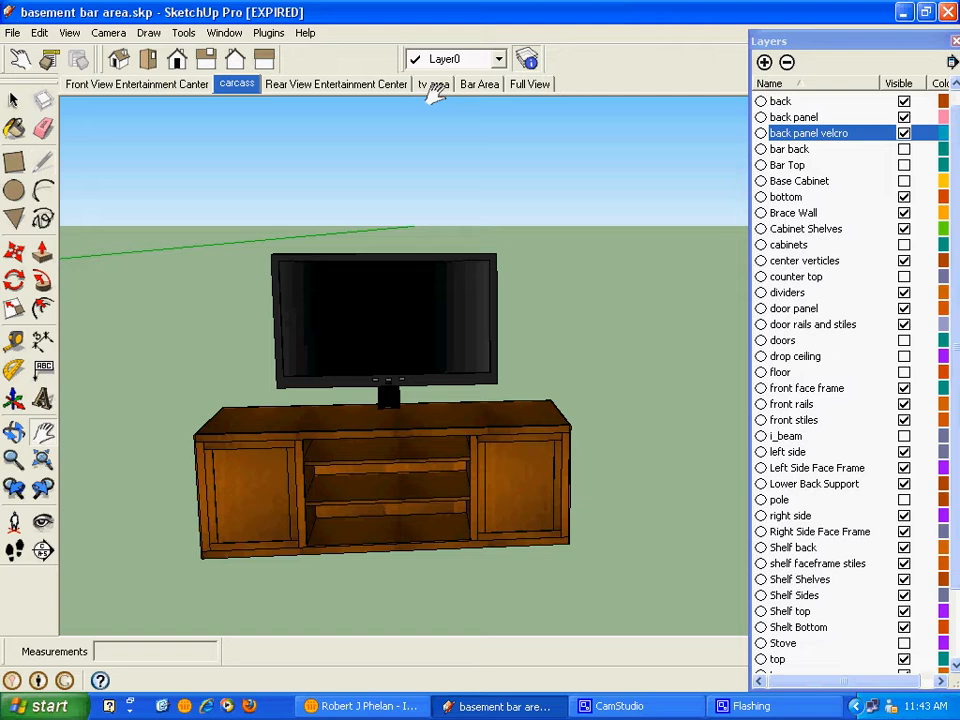
left_click(434, 84)
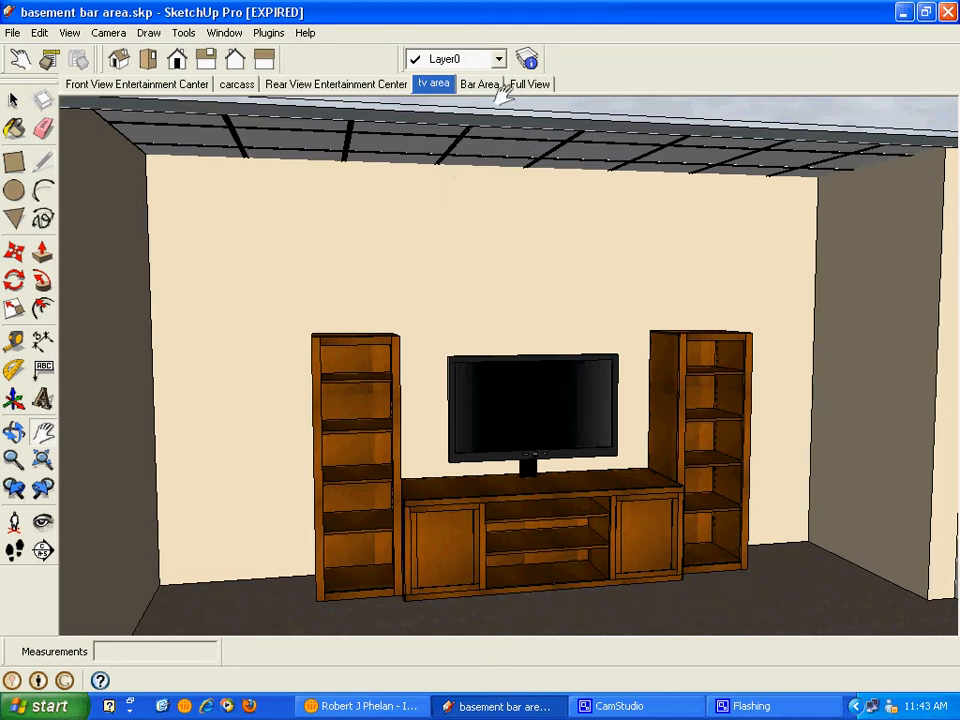
Switch to the Bar Area scene showing the basement bar counter
left_click(480, 84)
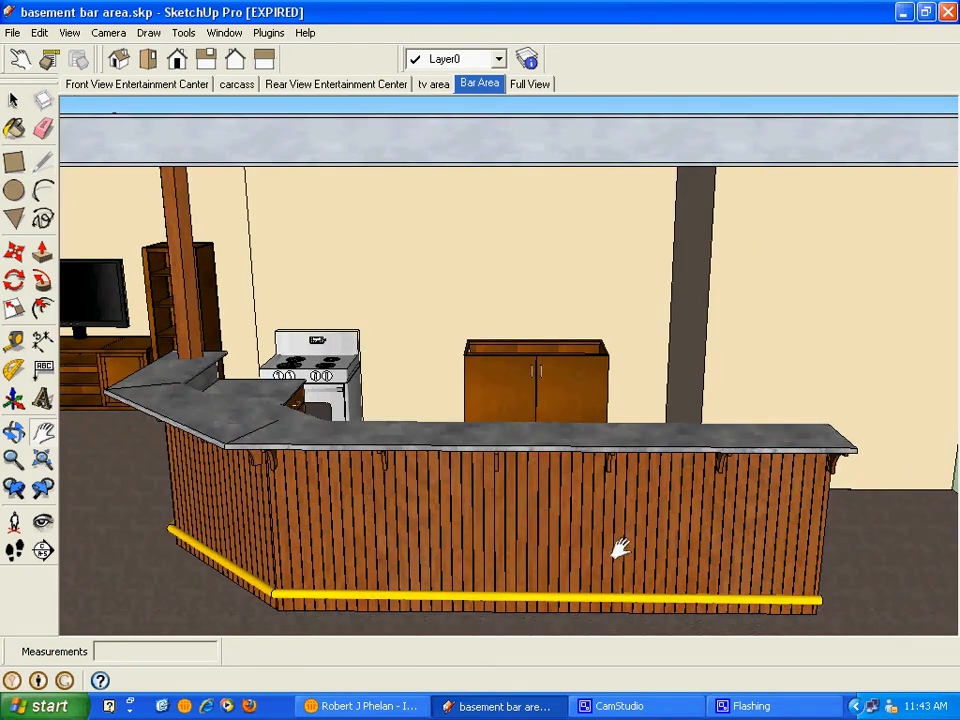
mouse_move(104, 390)
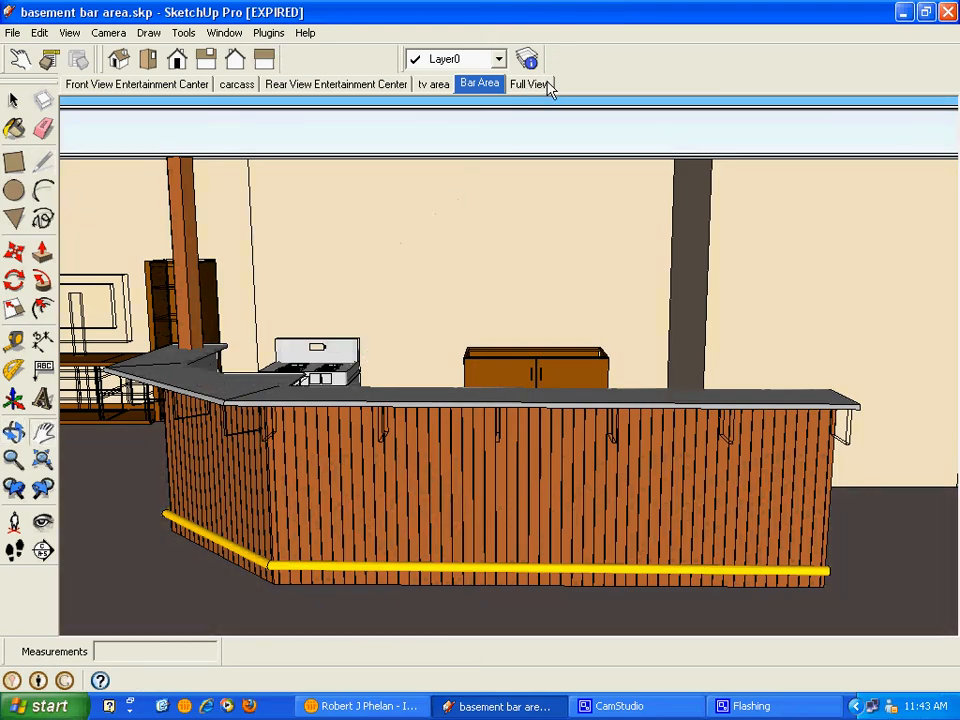
Switch to the Full View scene, then the Front View Entertainment Center scene
left_click(536, 84)
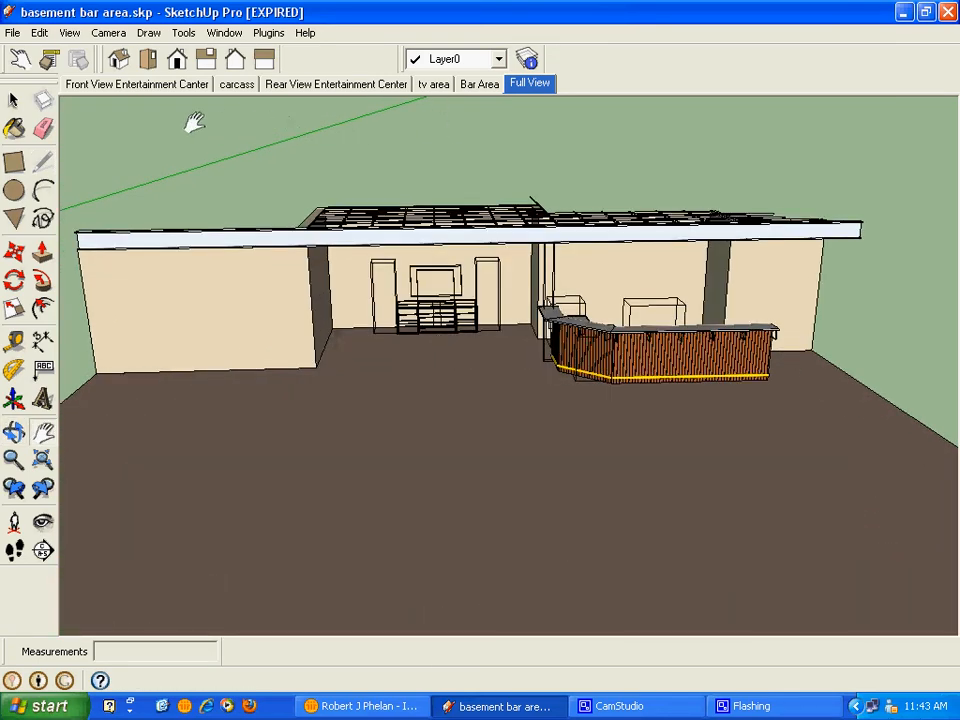
left_click(136, 84)
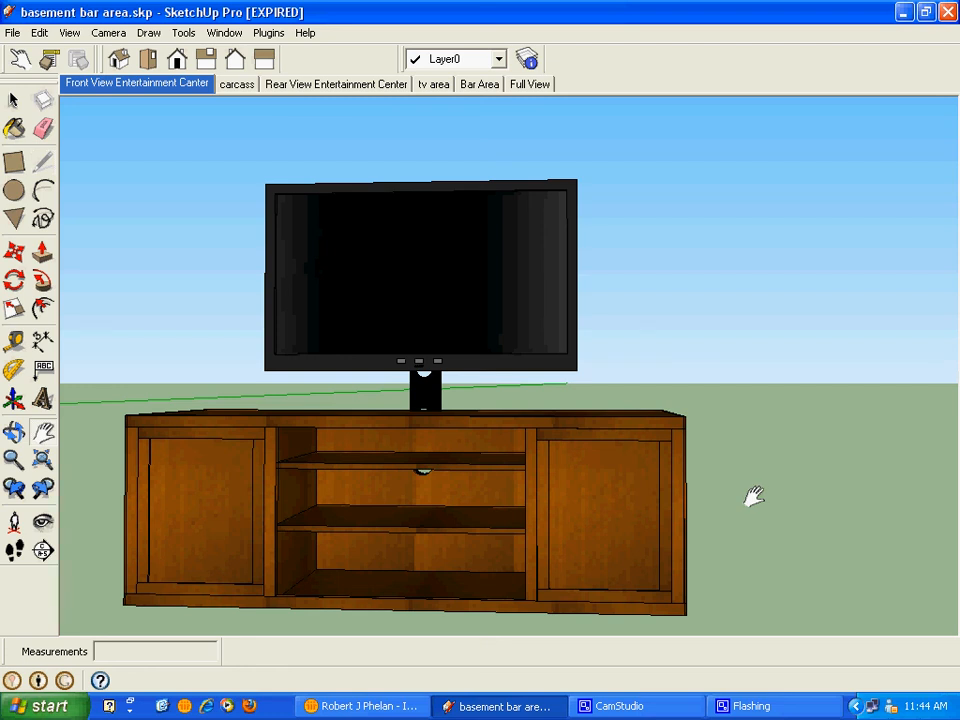
mouse_move(764, 506)
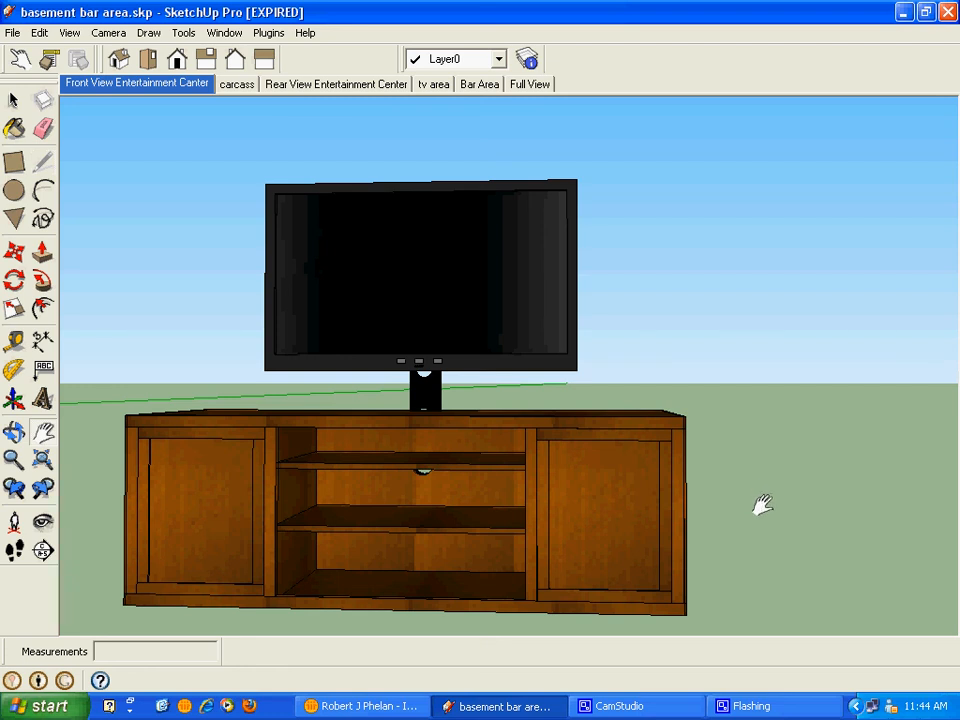
mouse_move(772, 500)
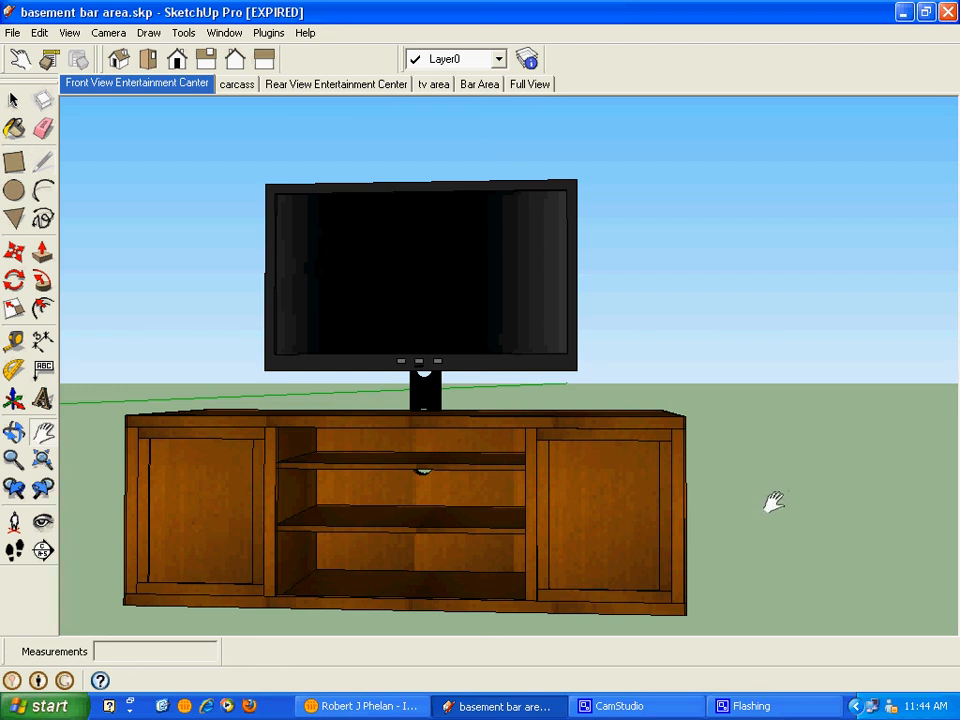